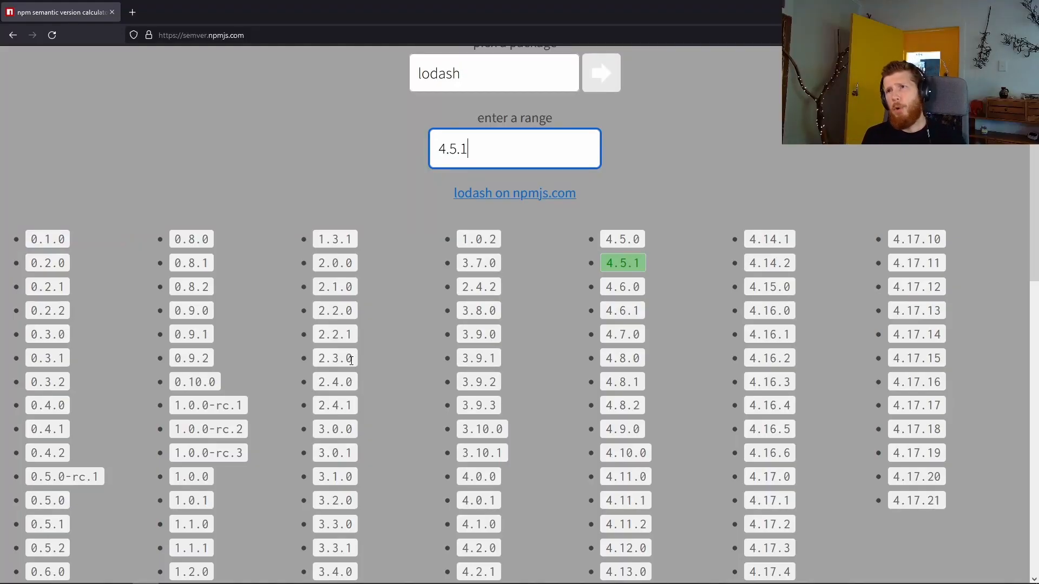
mouse_move(403, 334)
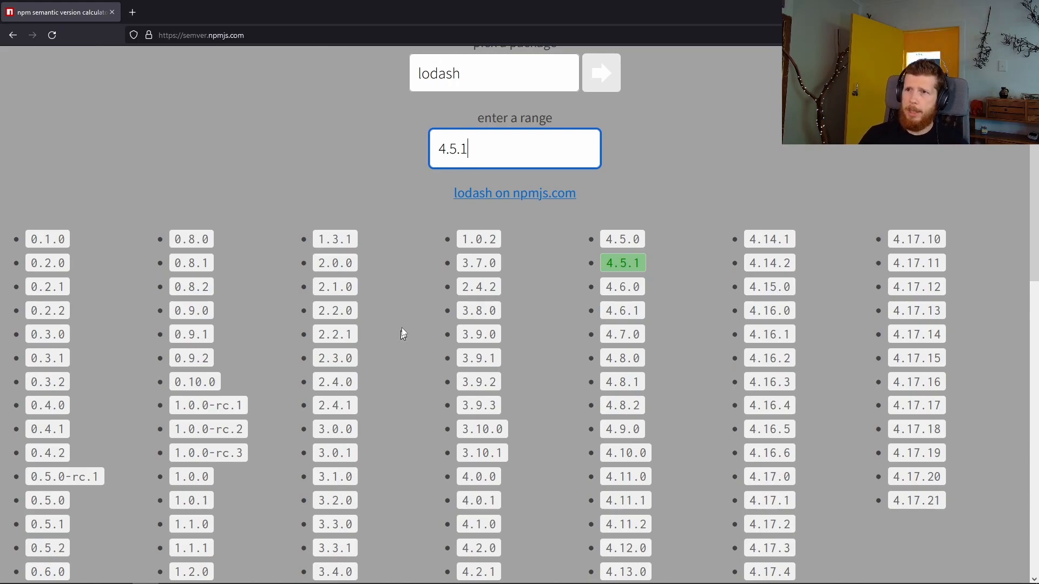
mouse_move(548, 160)
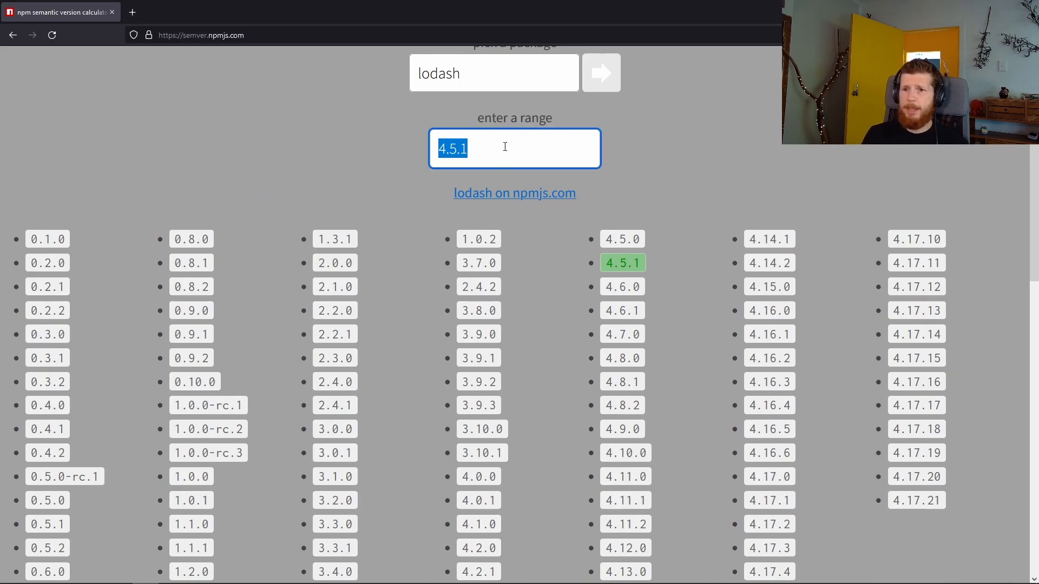
Select the lodash range 4.5.1 in the calculator and replace it with 0
click(514, 148)
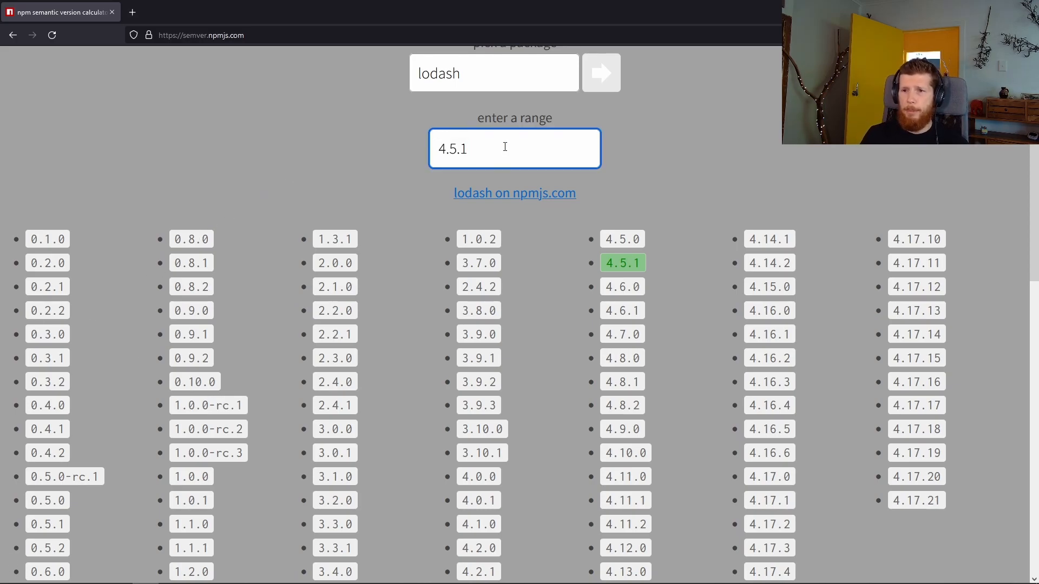
double_click(463, 148)
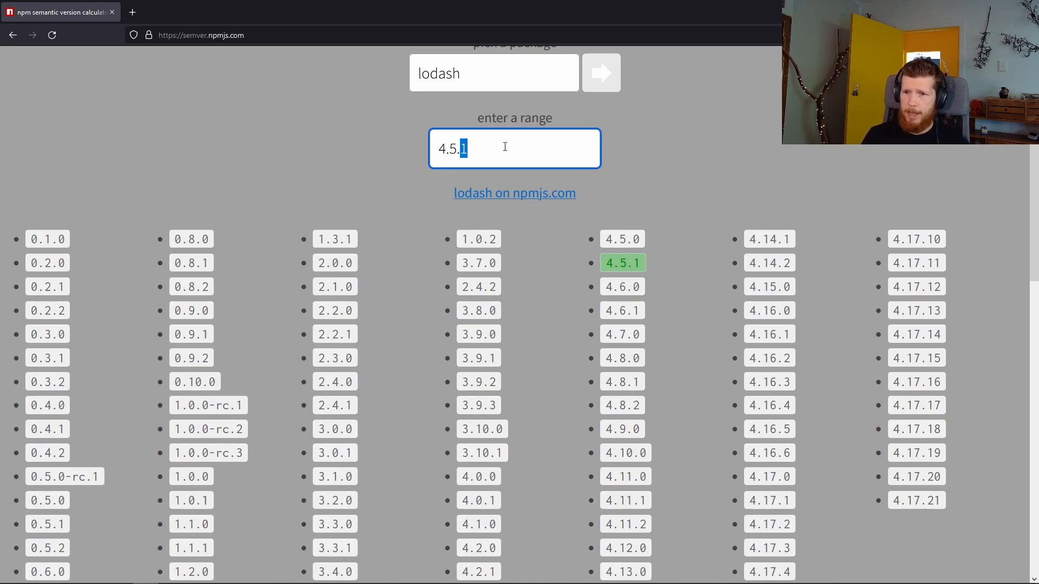
key(Left)
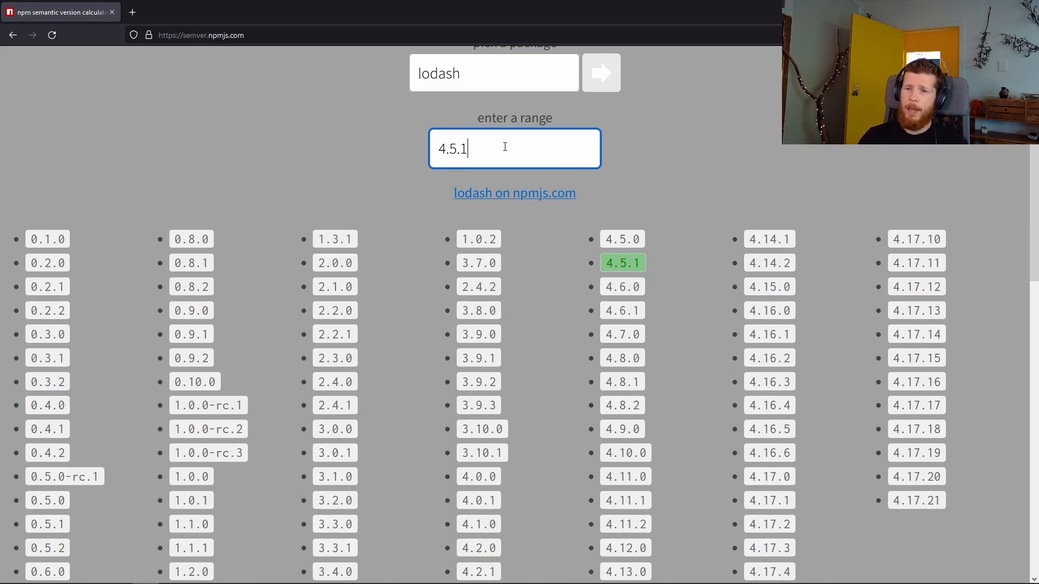
triple_click(516, 149)
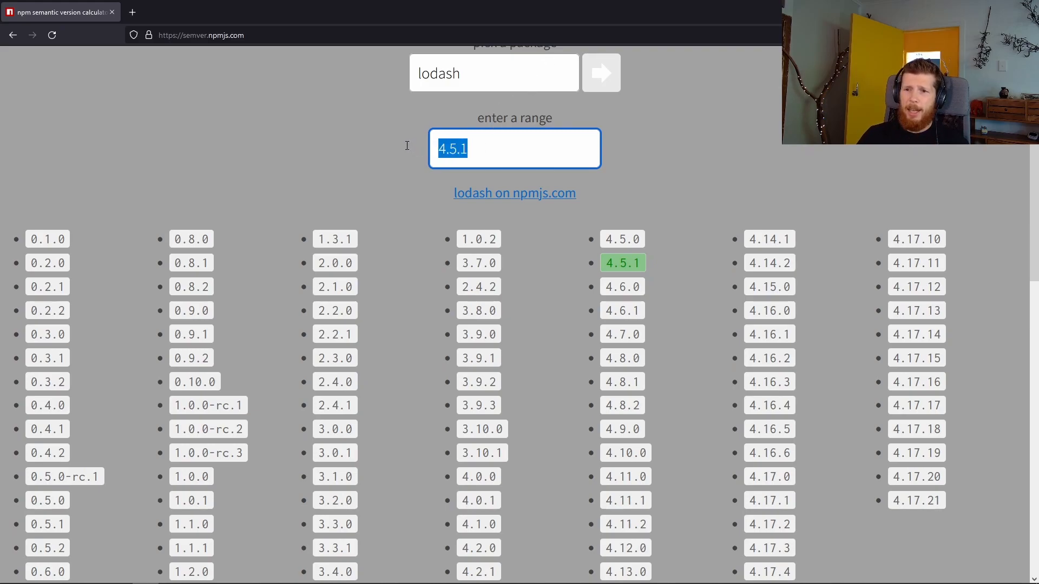
mouse_move(405, 150)
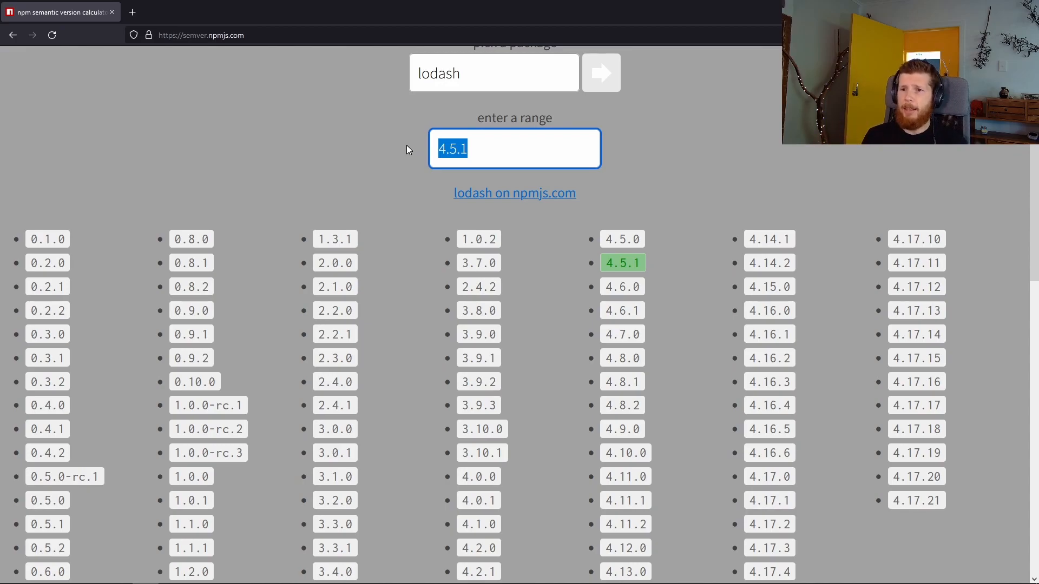
click(464, 148)
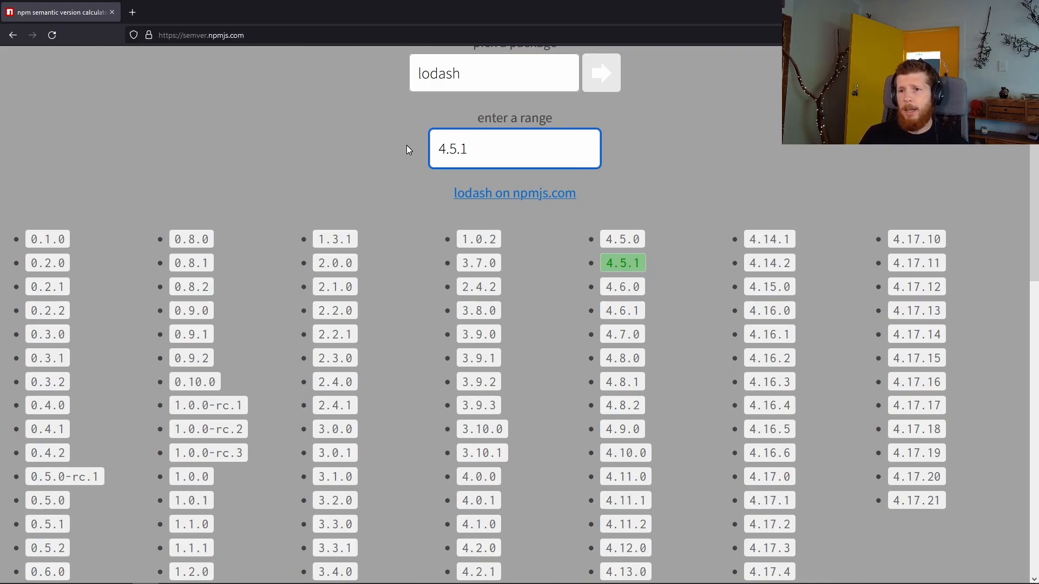
double_click(453, 148)
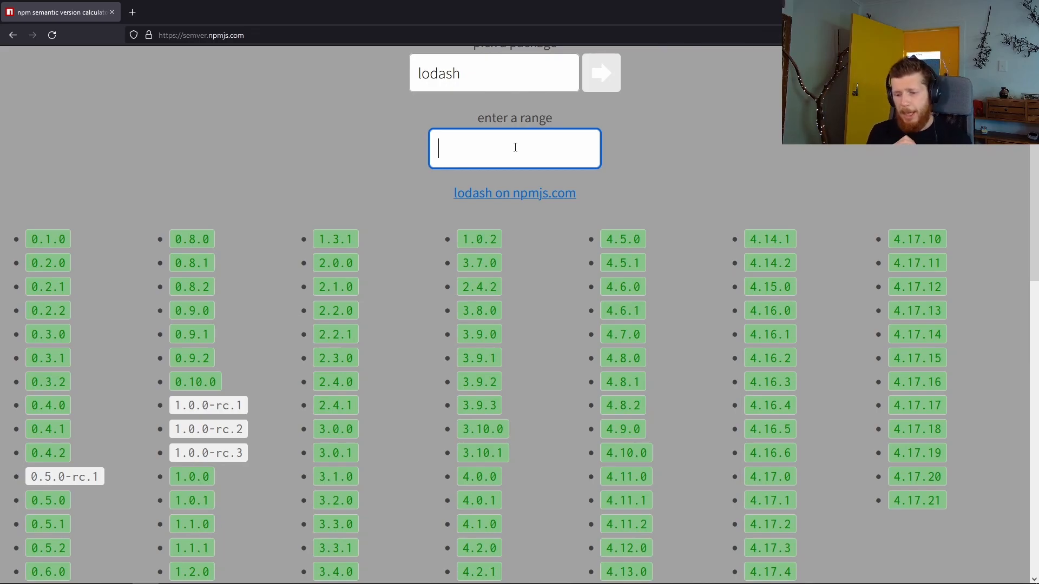
text(0.0",)
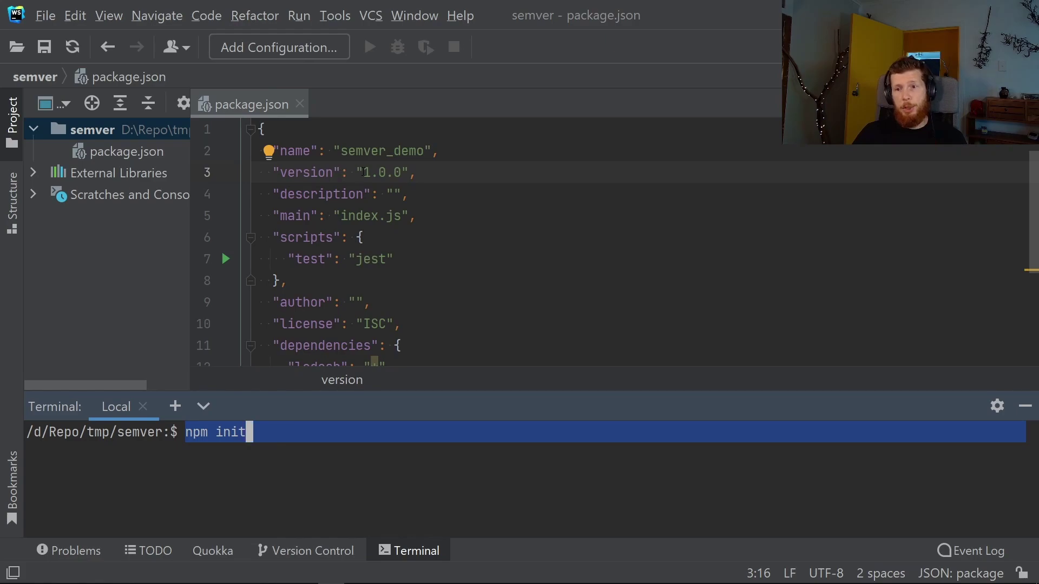
Review package.json's dependencies in WebStorm before returning to the calculator showing range 0
double_click(381, 172)
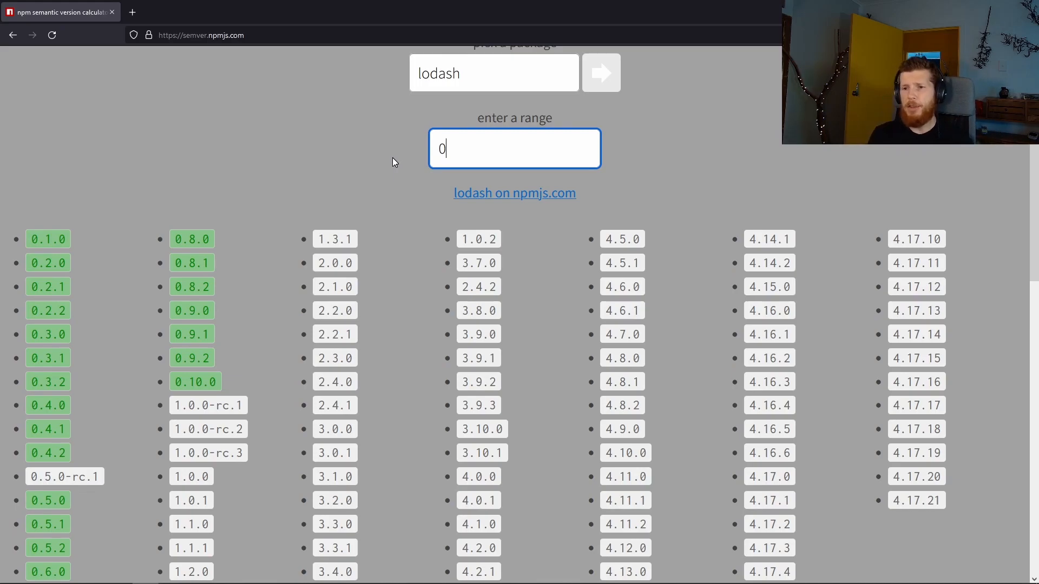
Try lodash ranges 1, 1.0.1, 0, 1.0.0 and 1.0.0-rc.1 in the calculator
text(1)
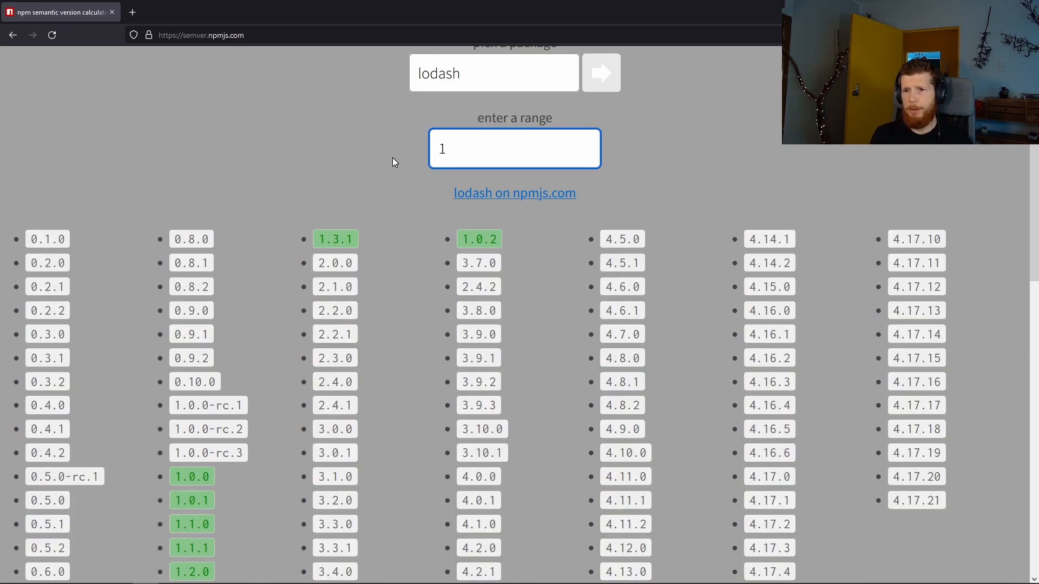
text(.0.1)
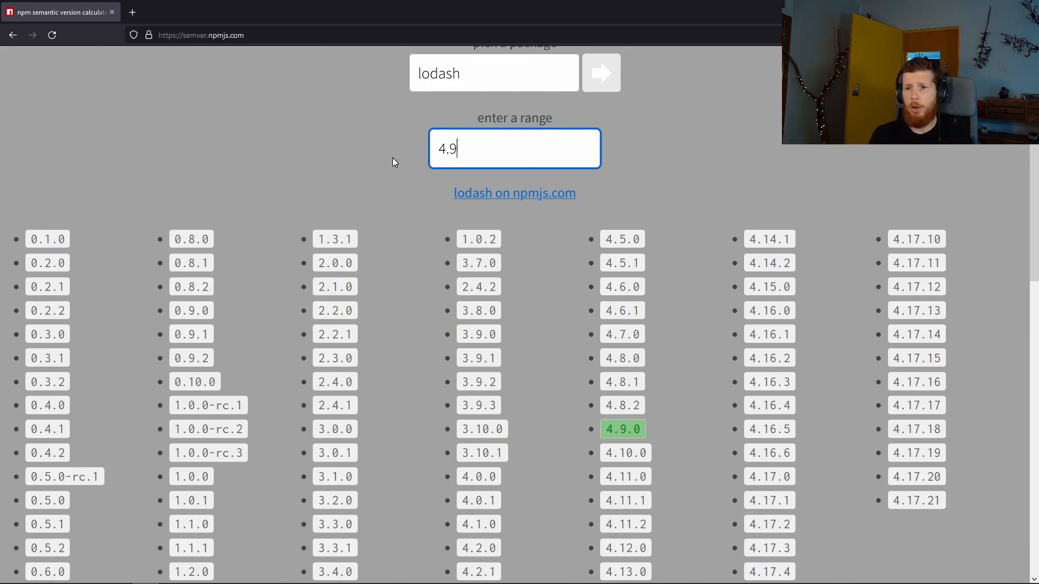
text(0)
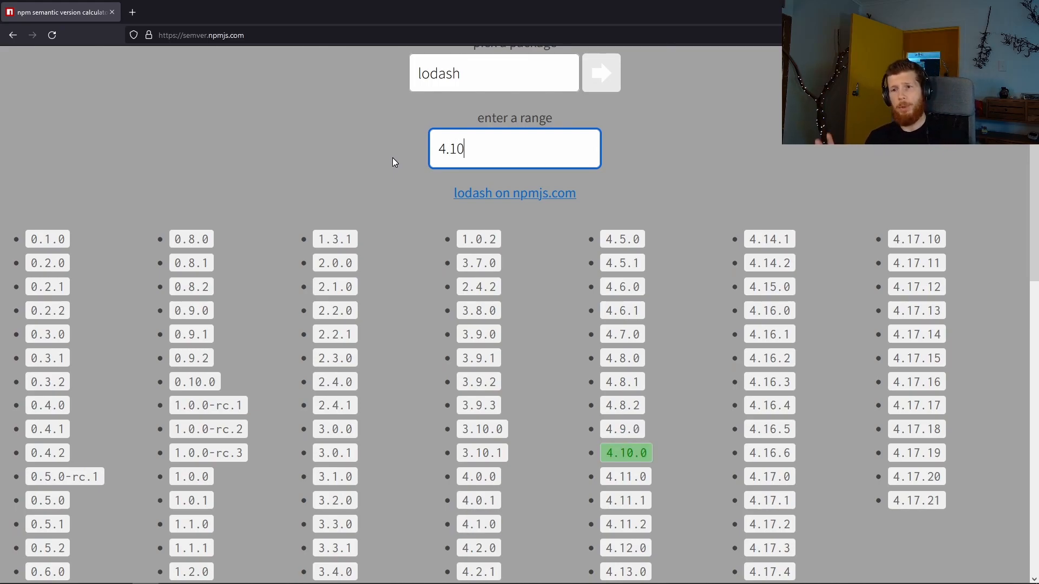
text(1.0.0)
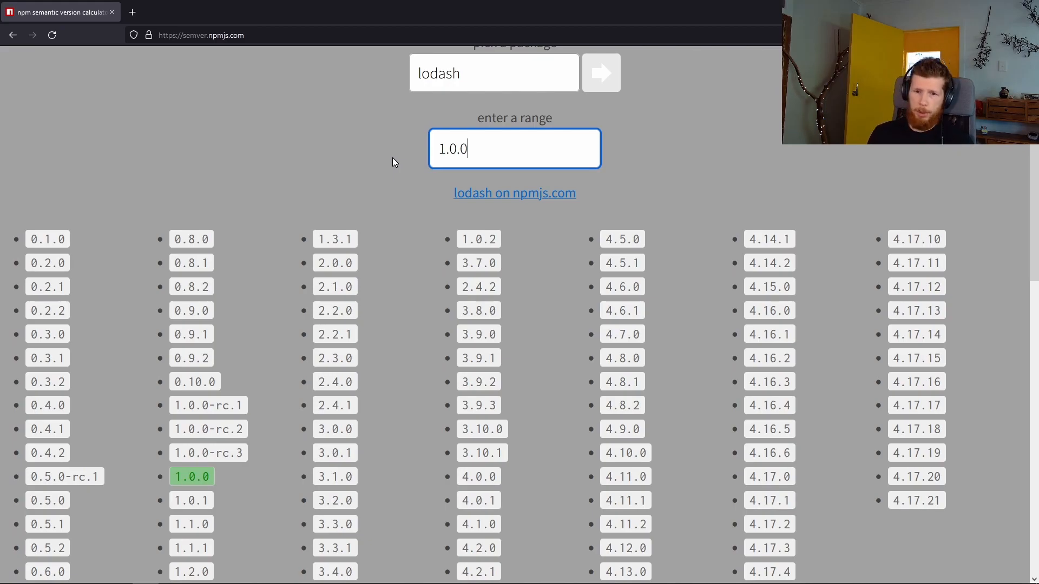
text(-rc.1)
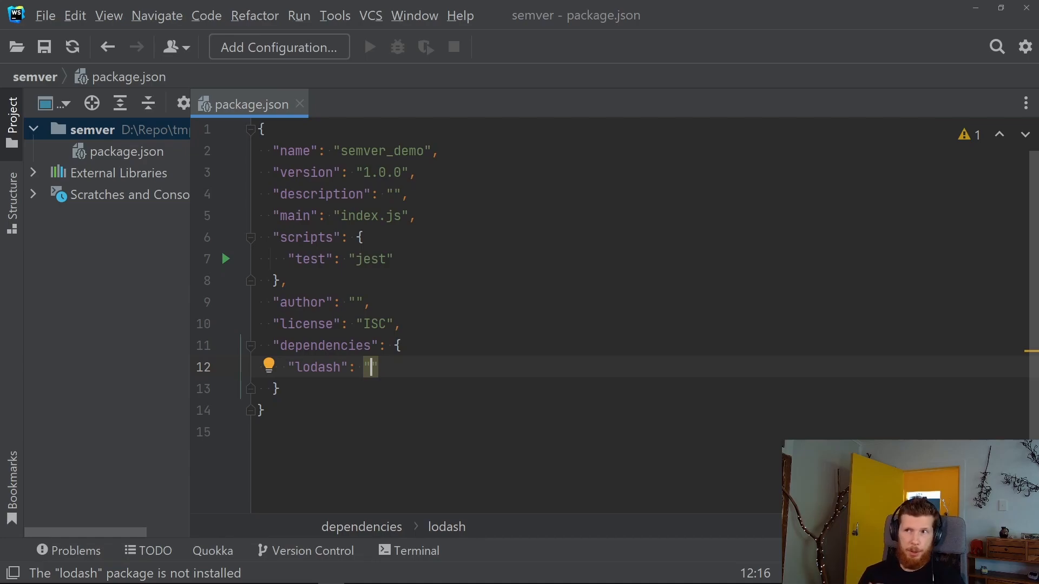
mouse_move(371, 367)
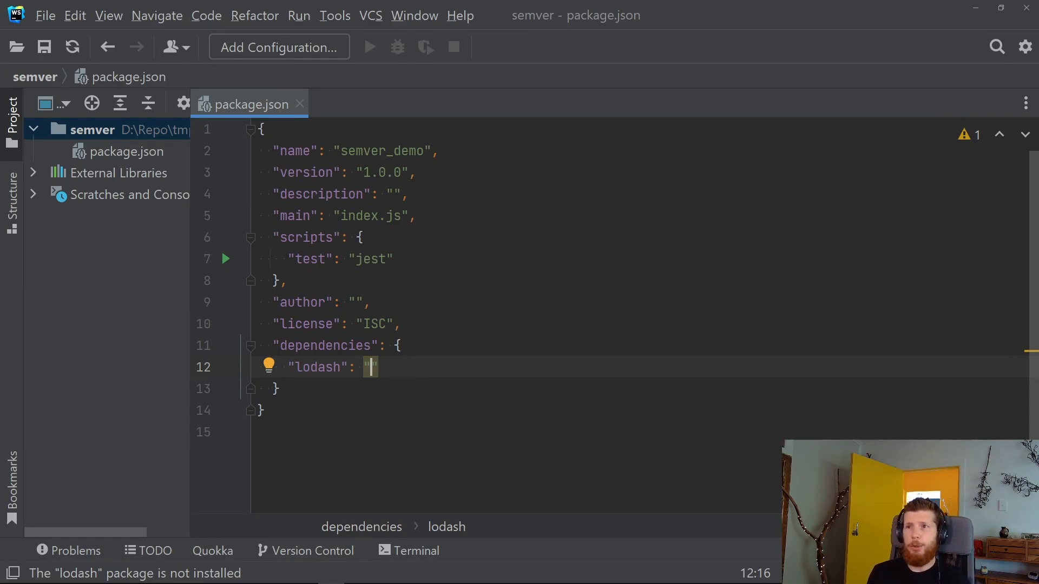
Set lodash's version in package.json through 1.0.0 to 4.17, then 4.17.X and 4.17.3
text(1)
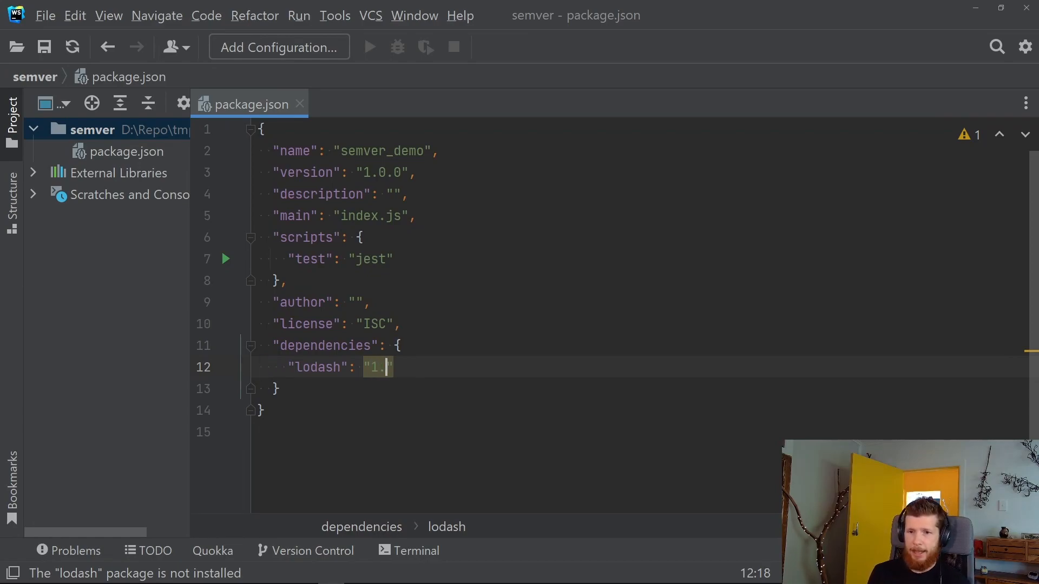
text(.0.0)
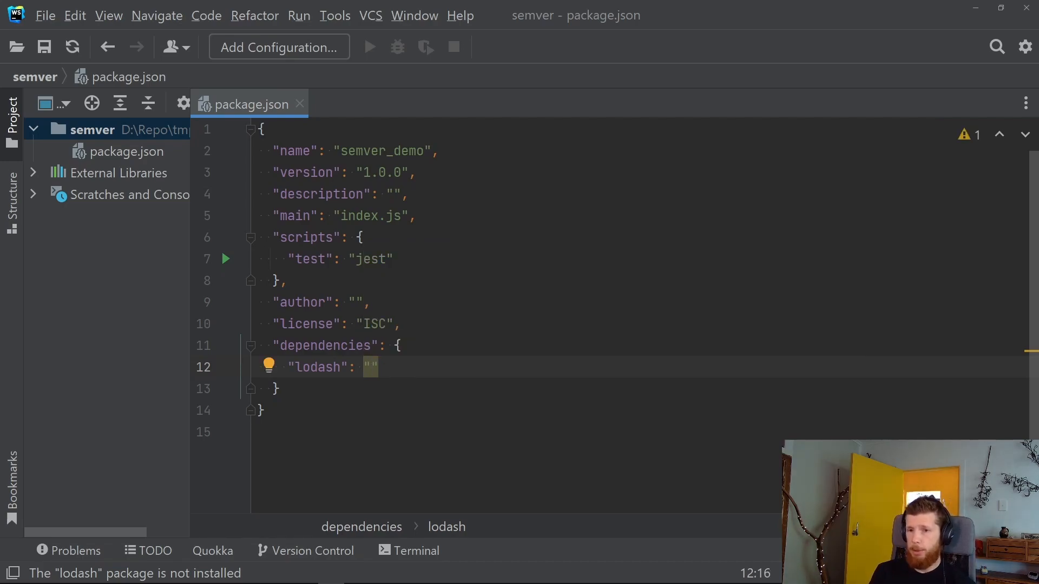
text(4.17)
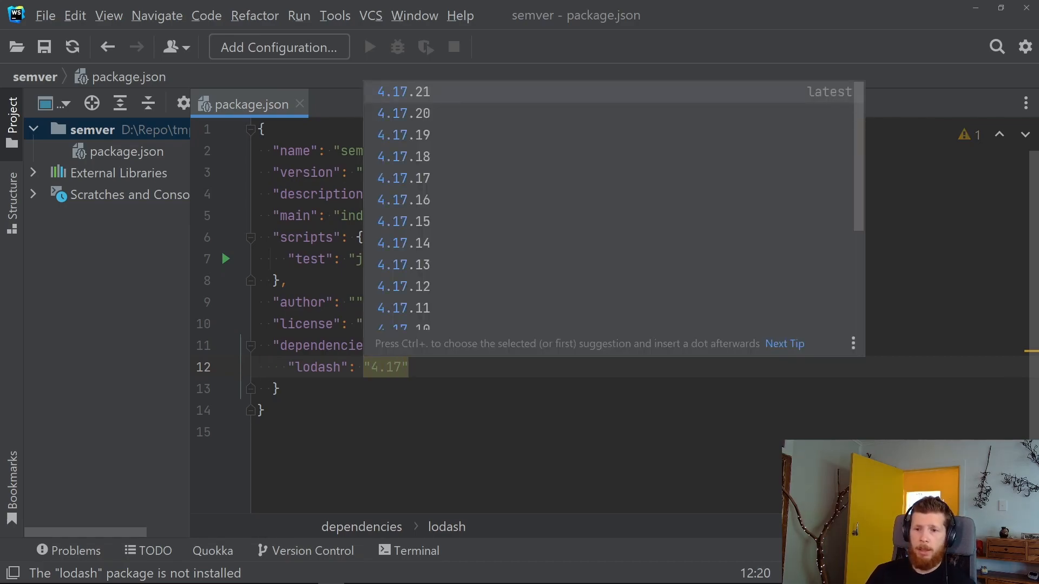
key(Escape)
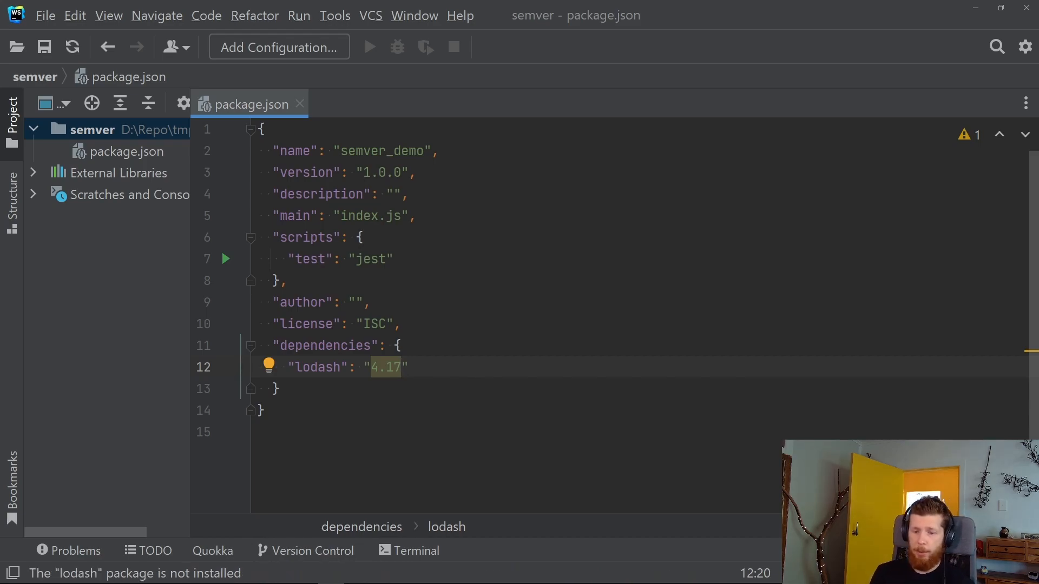
text(.X)
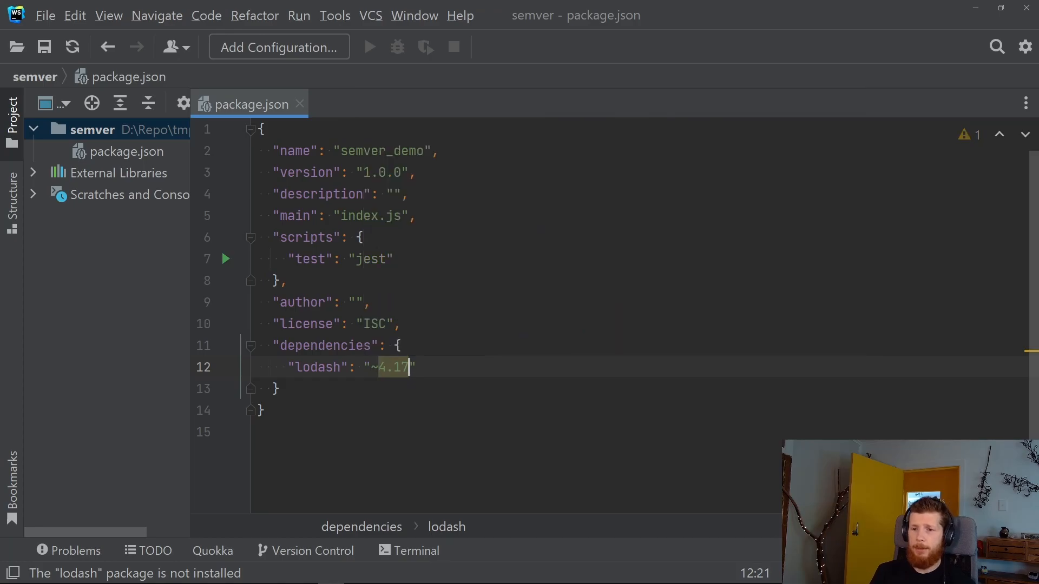
text(.3)
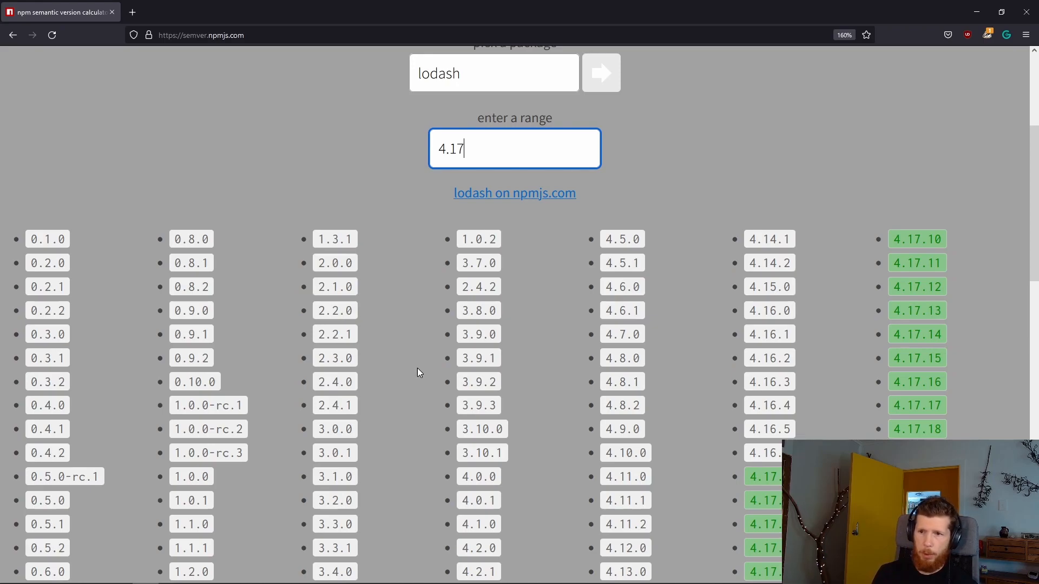
Try lodash ranges ending in X and 3, then 4 and 4.X in the calculator
text(X)
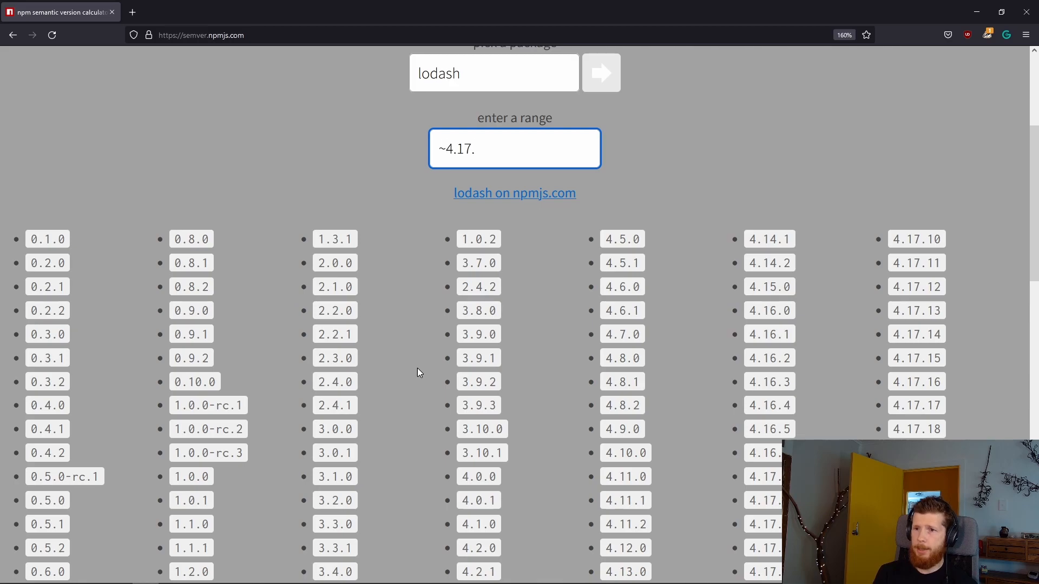
text(3)
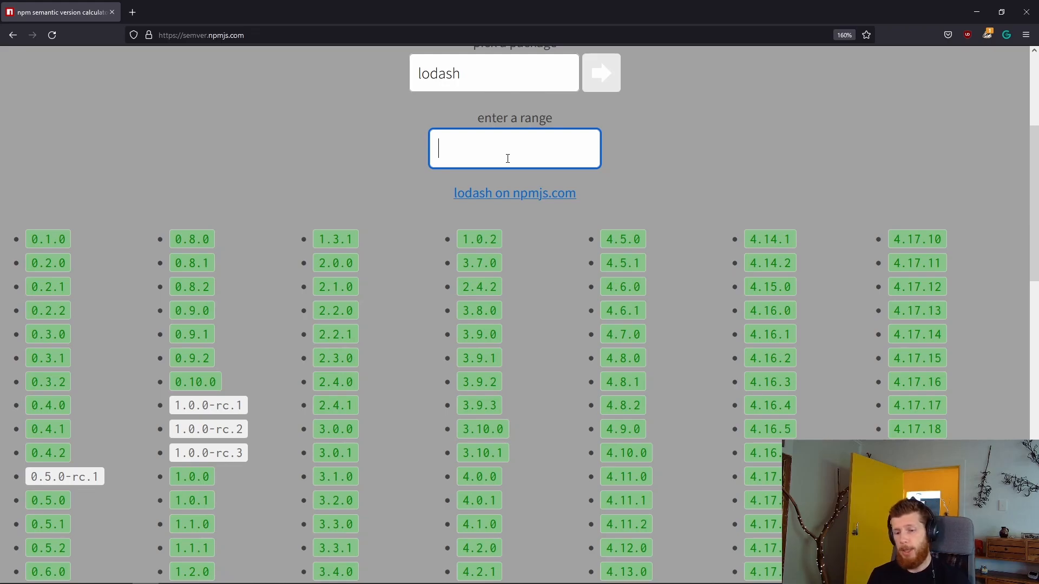
text(4)
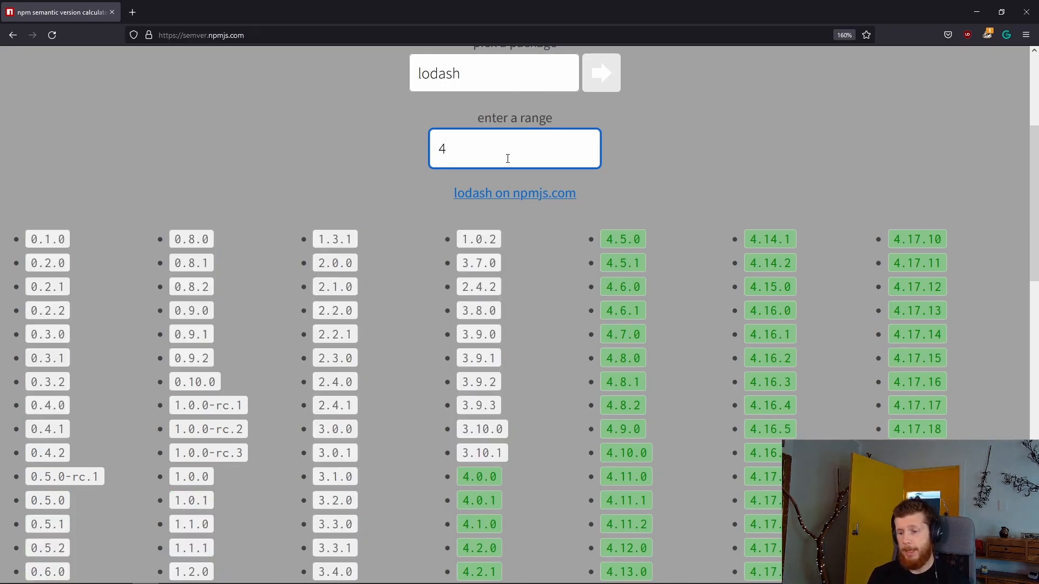
text(X)
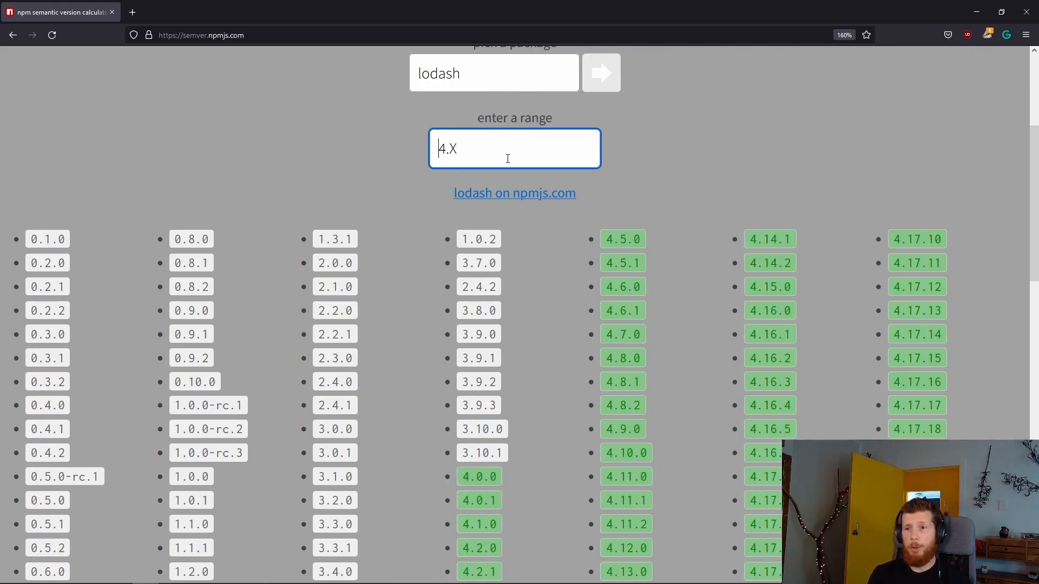
Try caret range ^4 with 7, wildcard *, and exact 2.4.2 matching only itself
text(^)
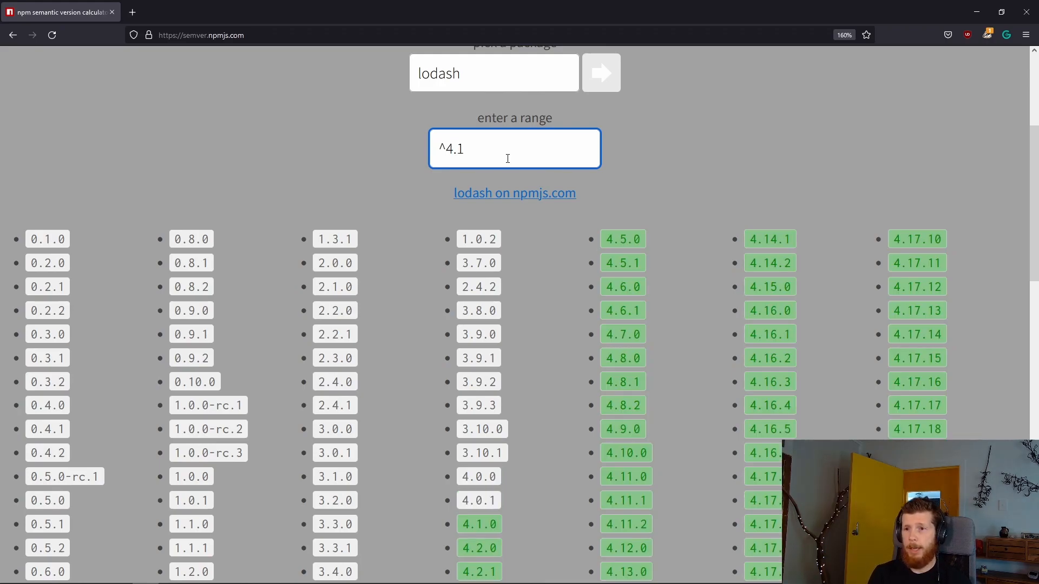
text(7)
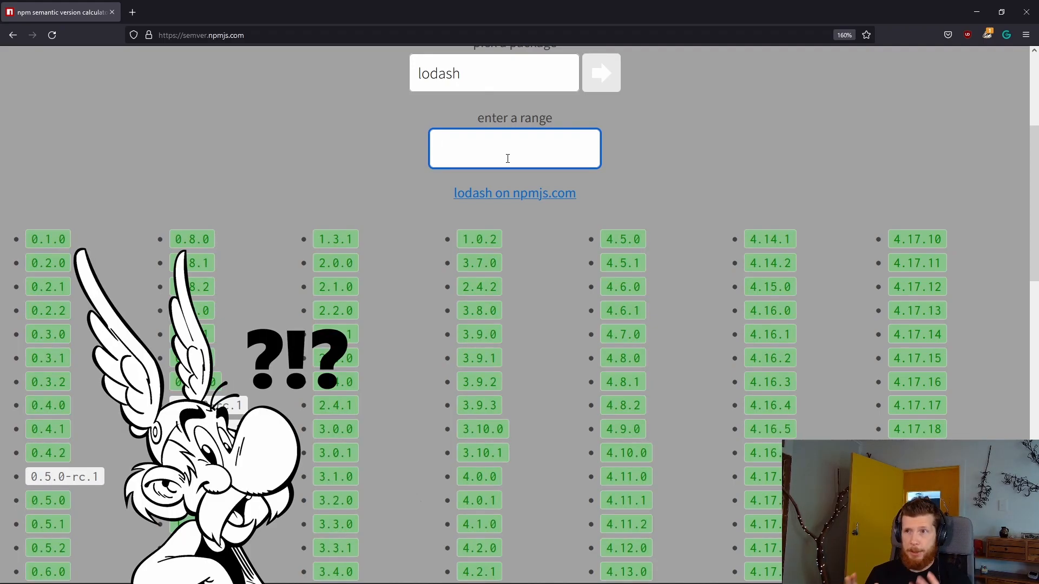
text(*)
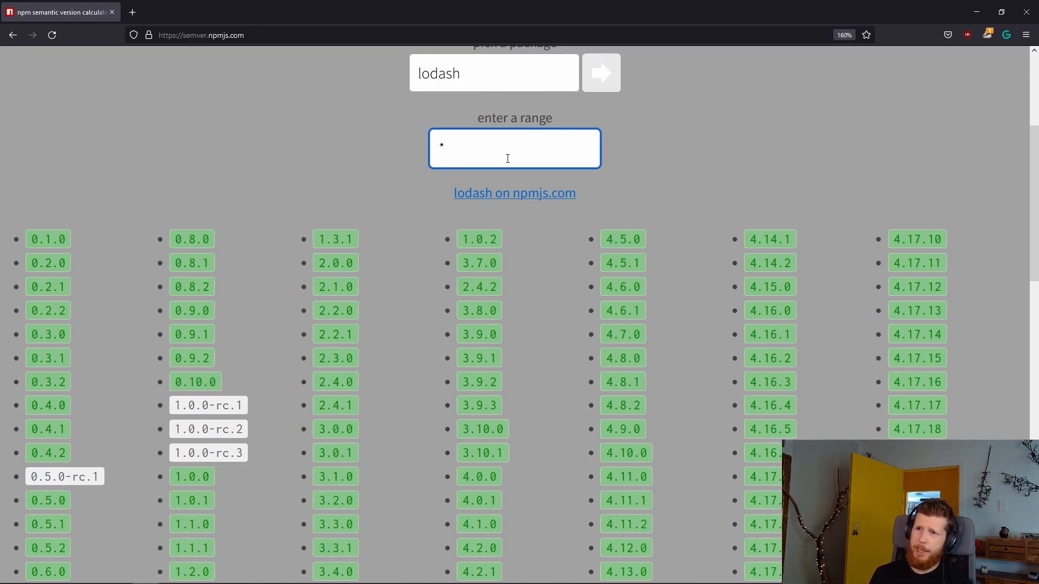
text(2.4.2)
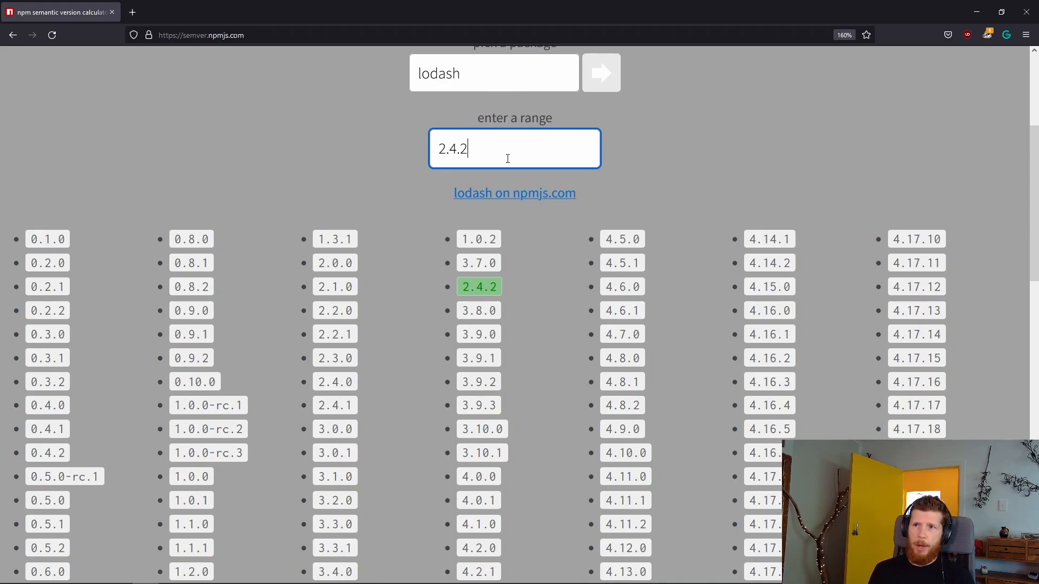